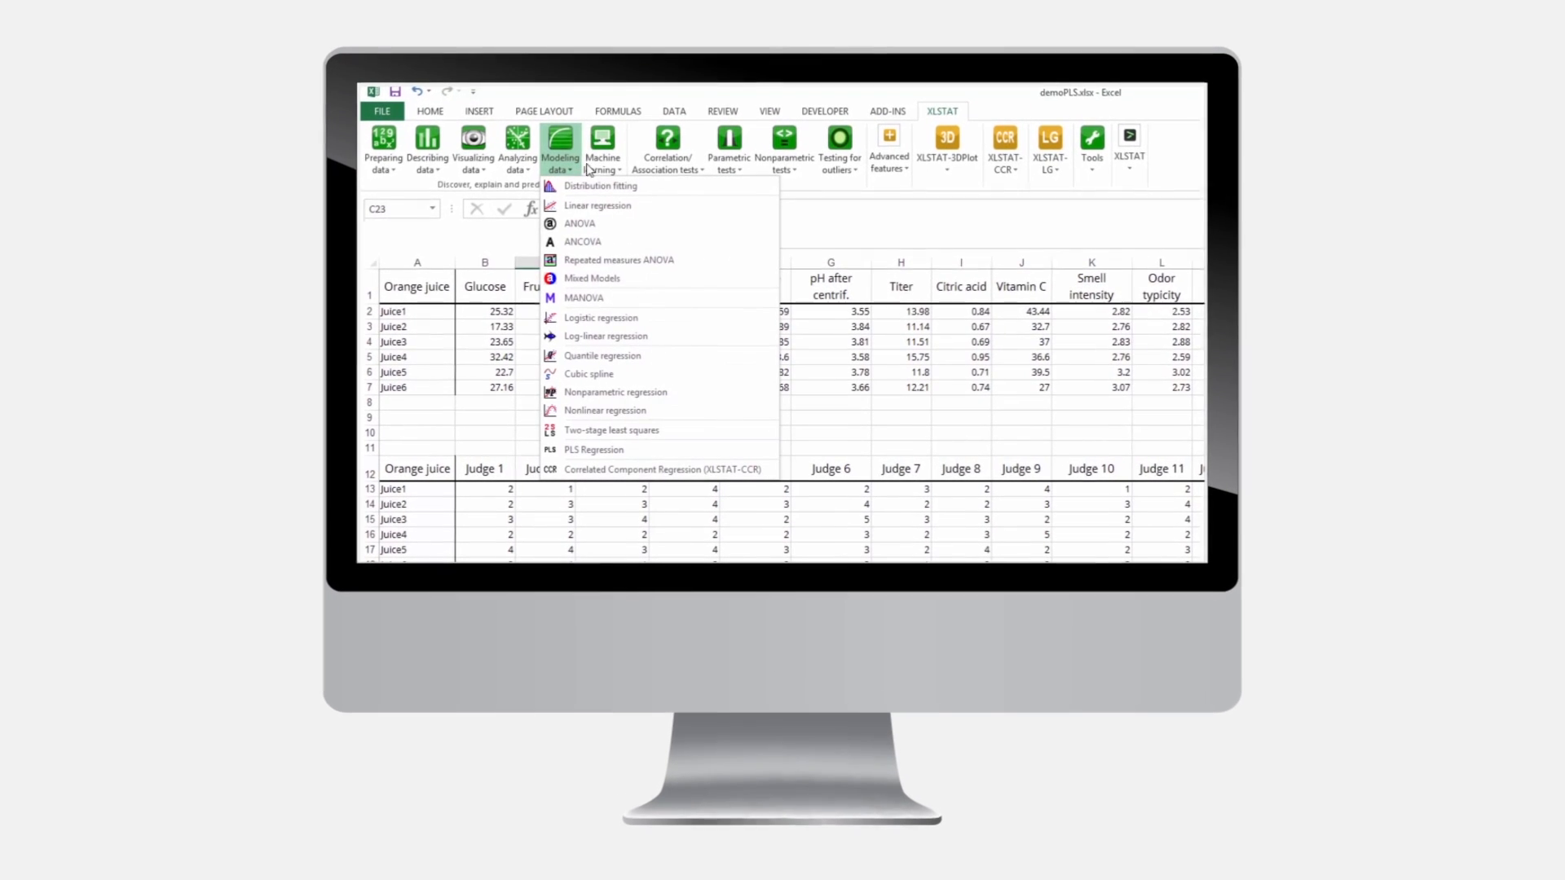
Browse XLSTAT's Advanced features, then launch and run Principal Component Analysis from Analyzing data.
{"action": "left_click", "coordinate": [603, 149]}
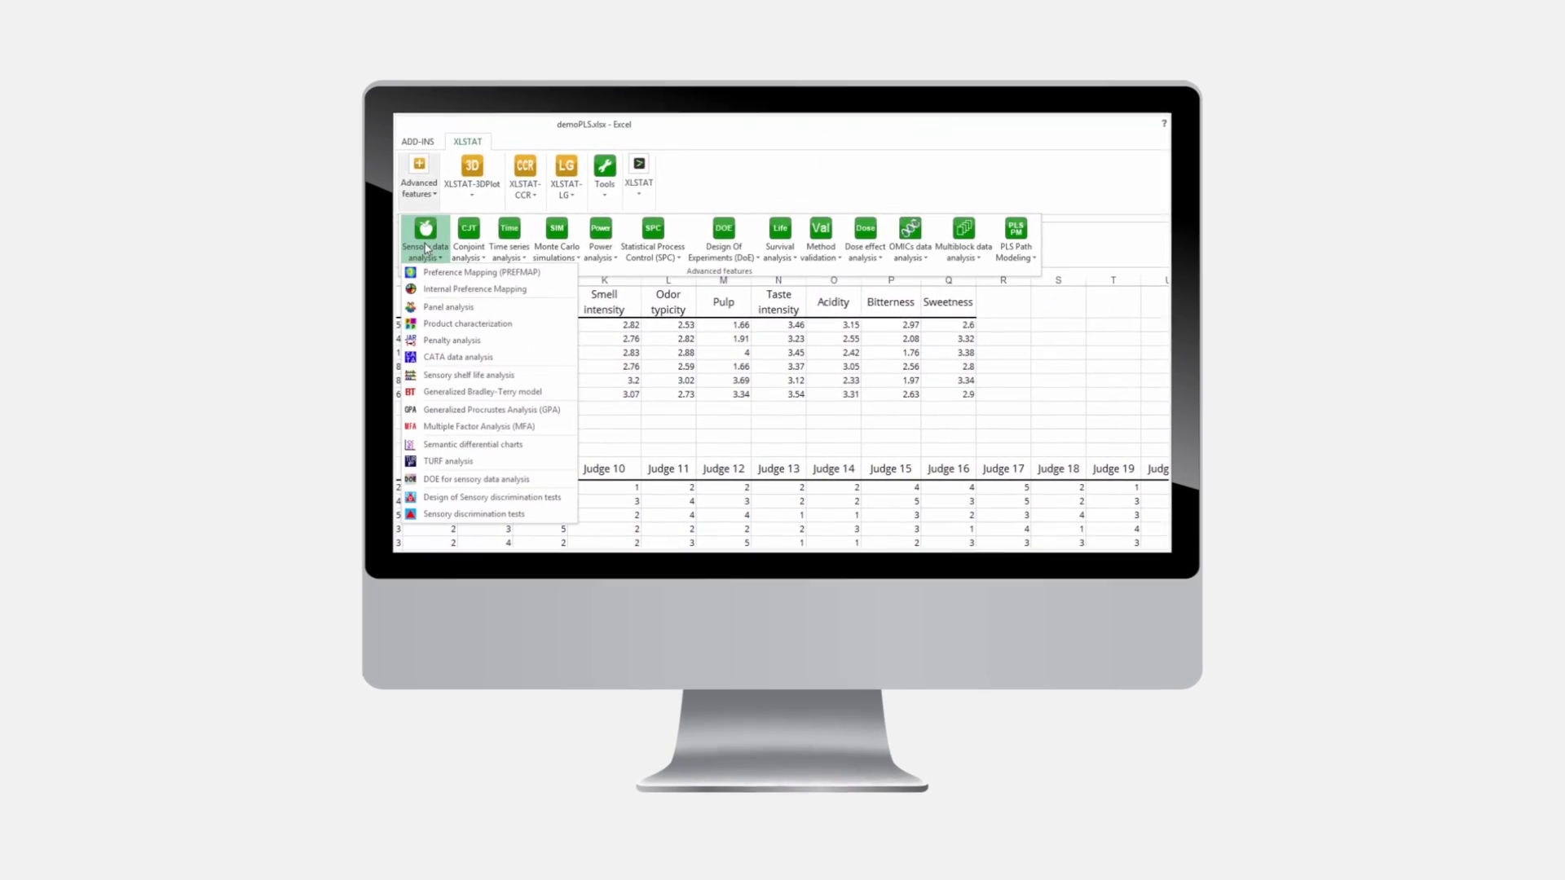
{"action": "left_click", "coordinate": [780, 236]}
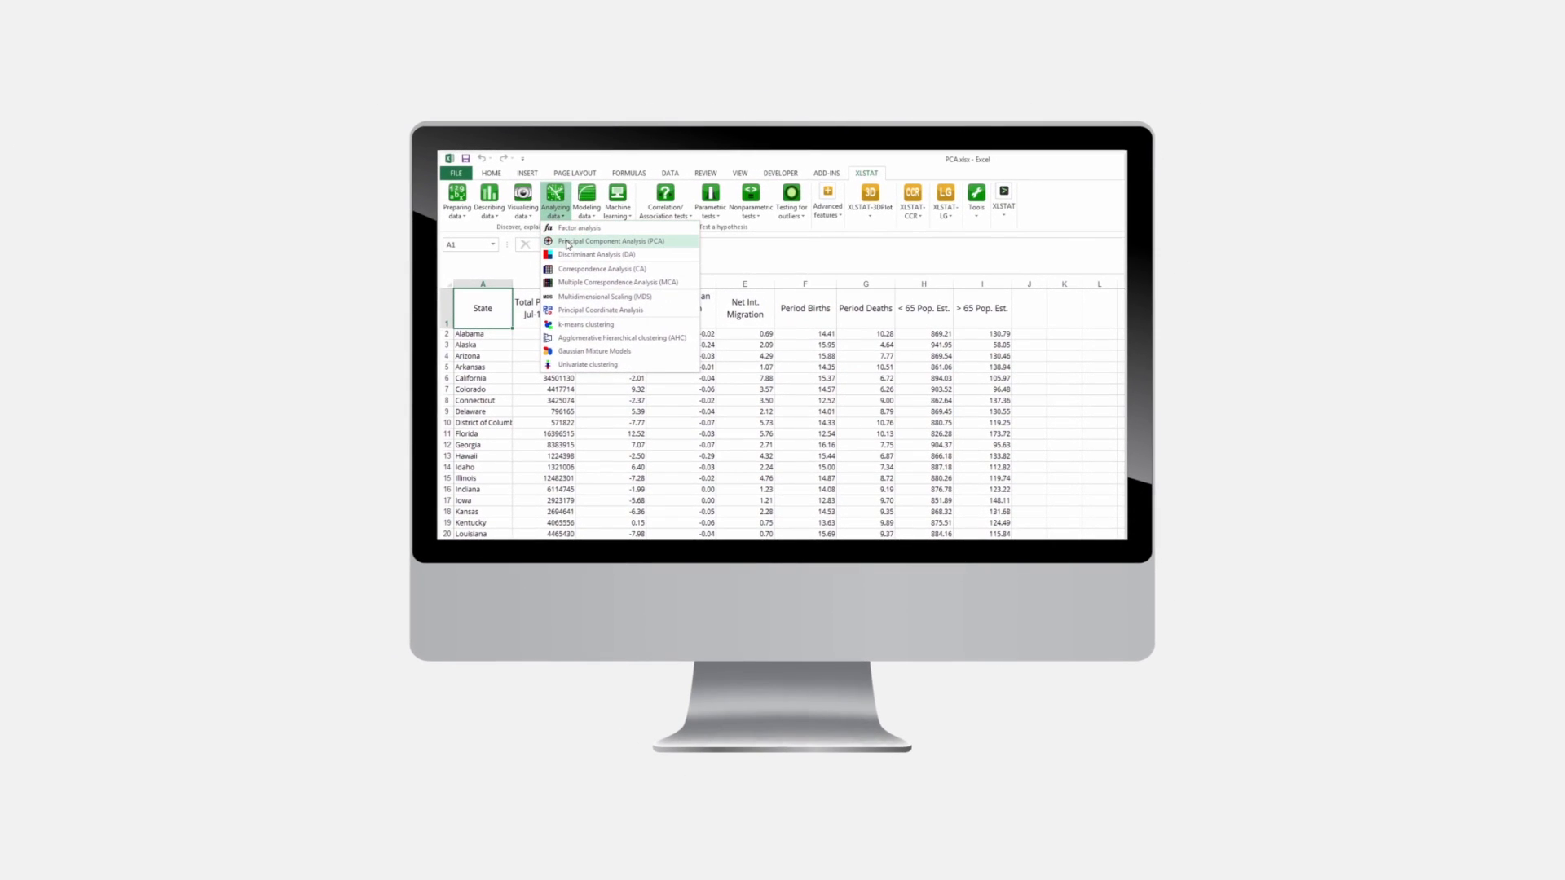
{"action": "left_click", "coordinate": [610, 241]}
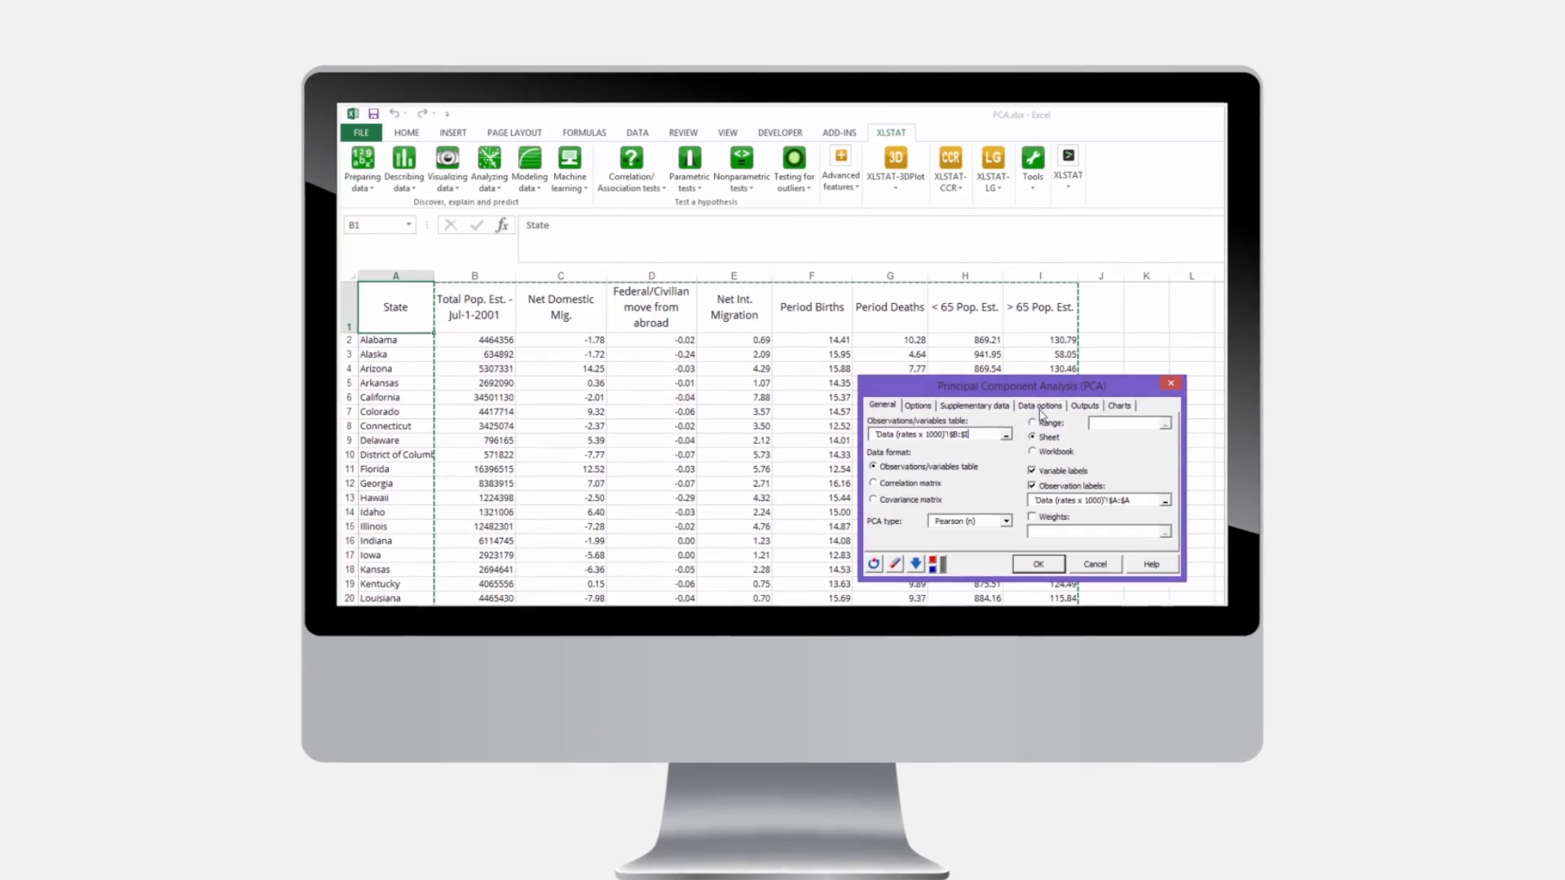
{"action": "left_click", "coordinate": [1038, 564]}
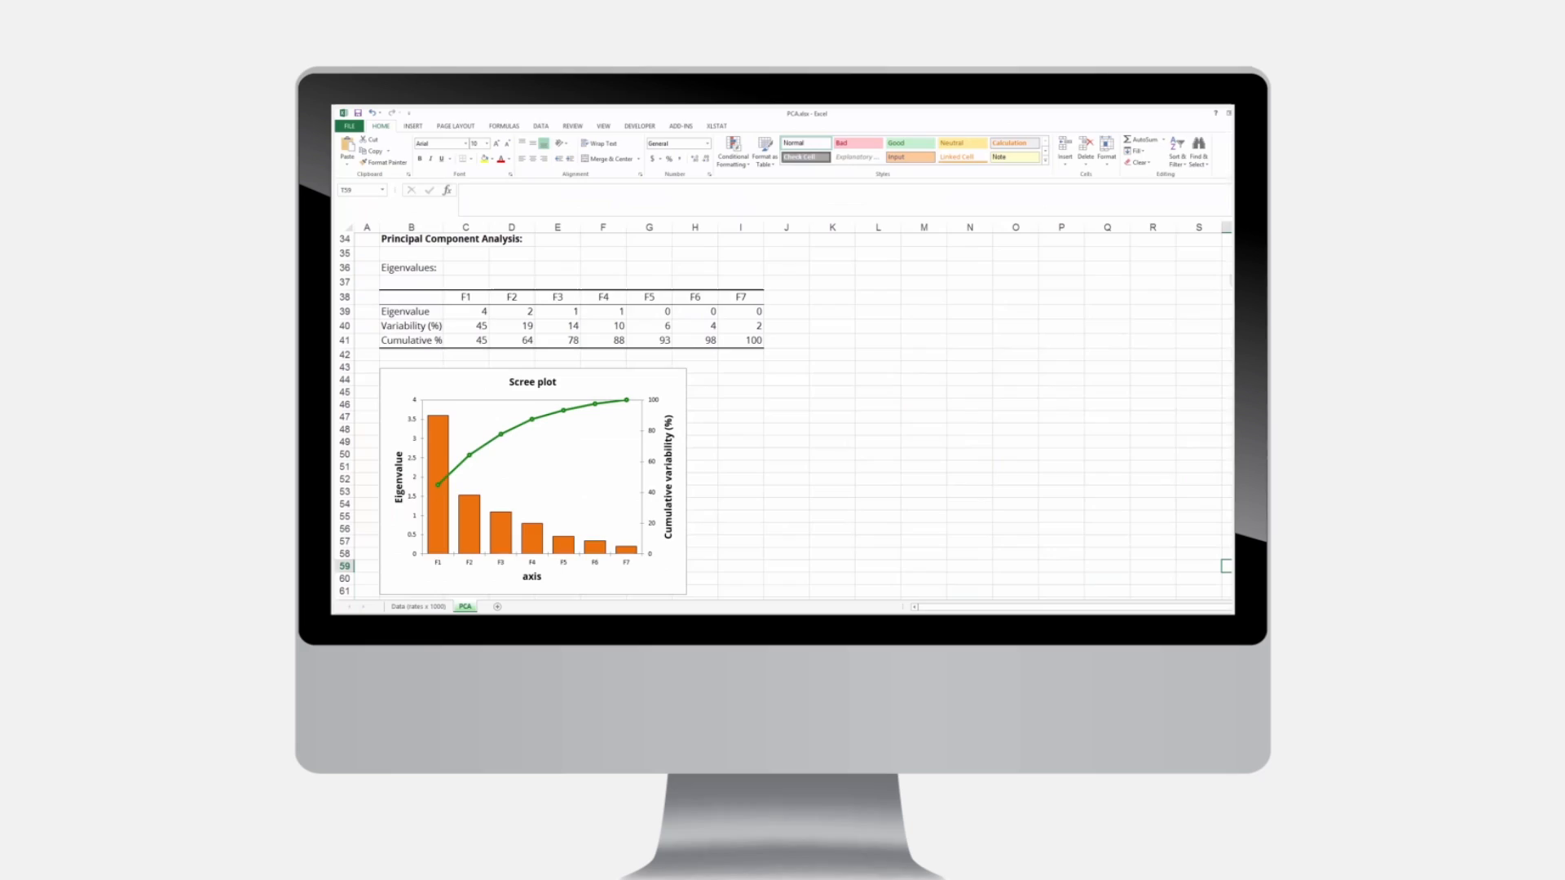
Scroll through the PCA scree plot and biplots, then review the AHC dendrogram and class memberships.
{"action": "scroll", "scroll_direction": "down", "scroll_amount": 3}
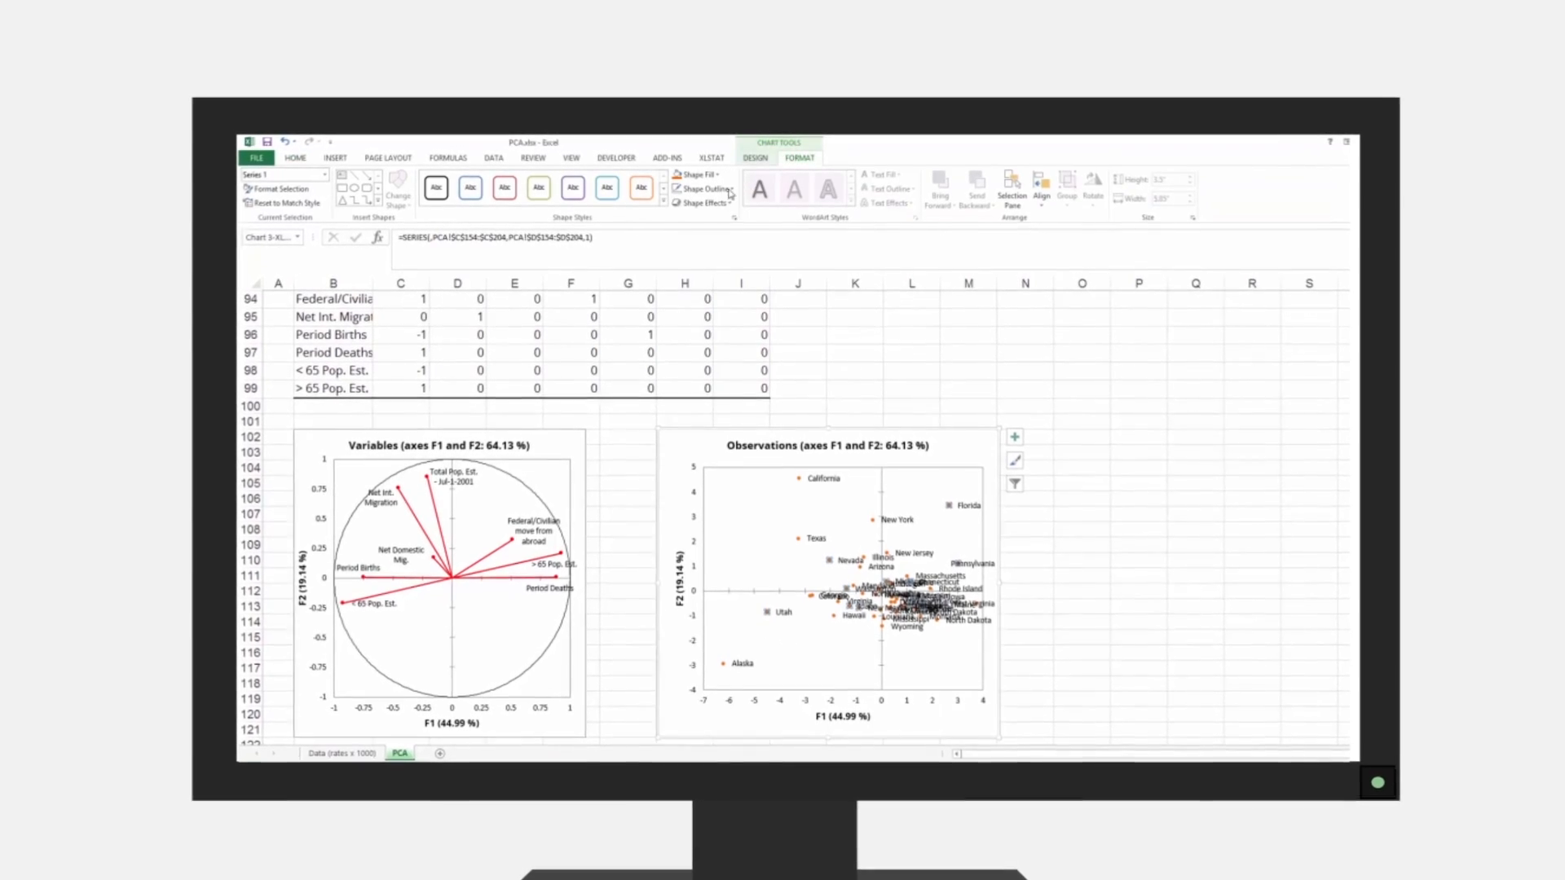
{"action": "left_click", "coordinate": [696, 175]}
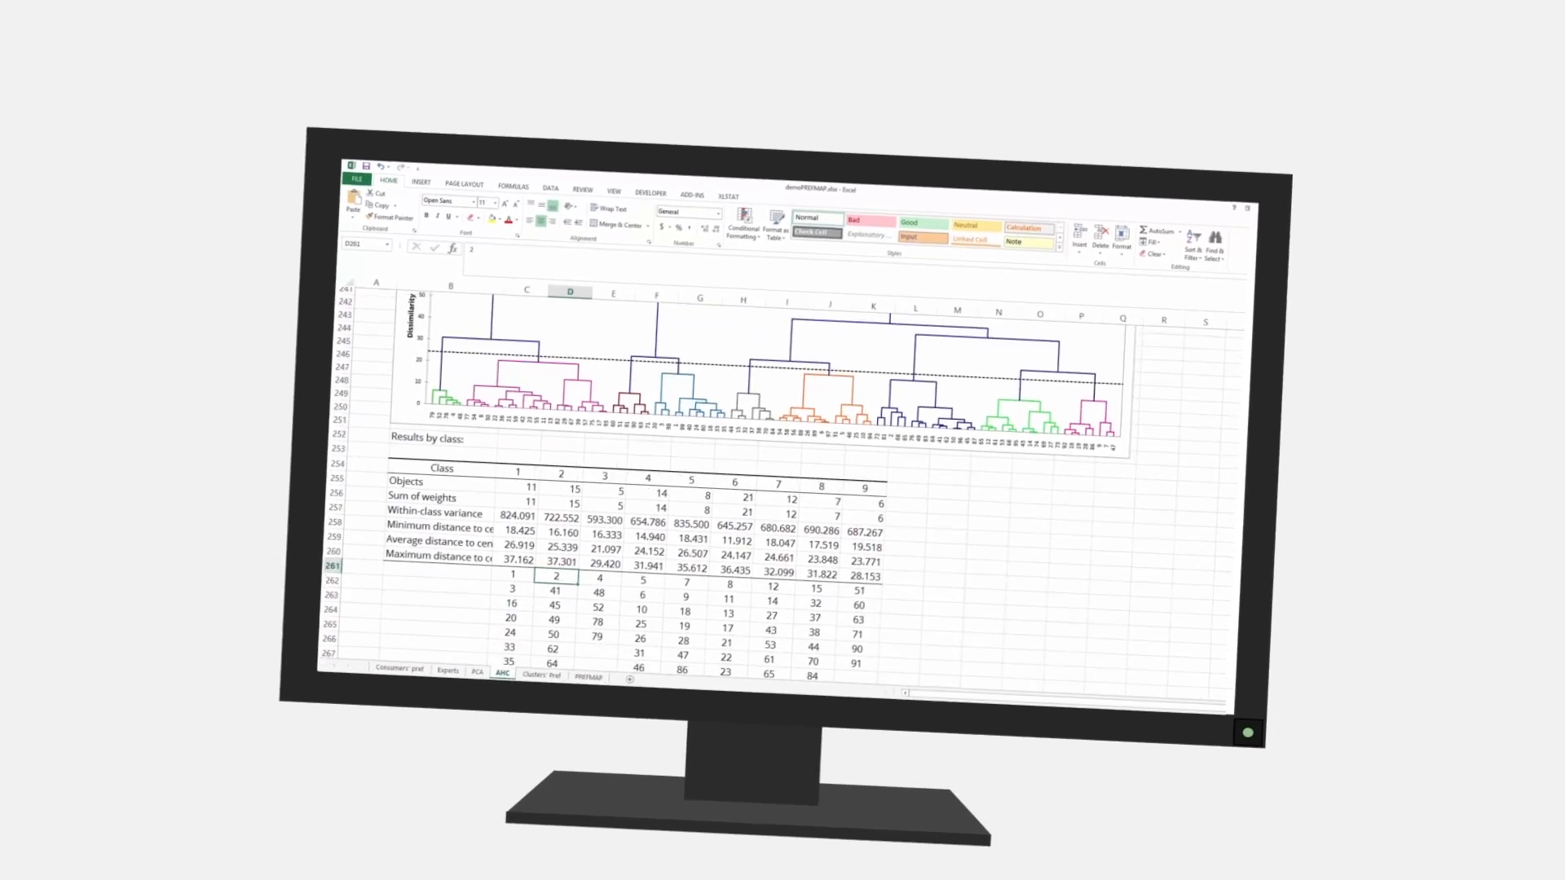
{"action": "scroll", "scroll_direction": "down", "scroll_amount": 3}
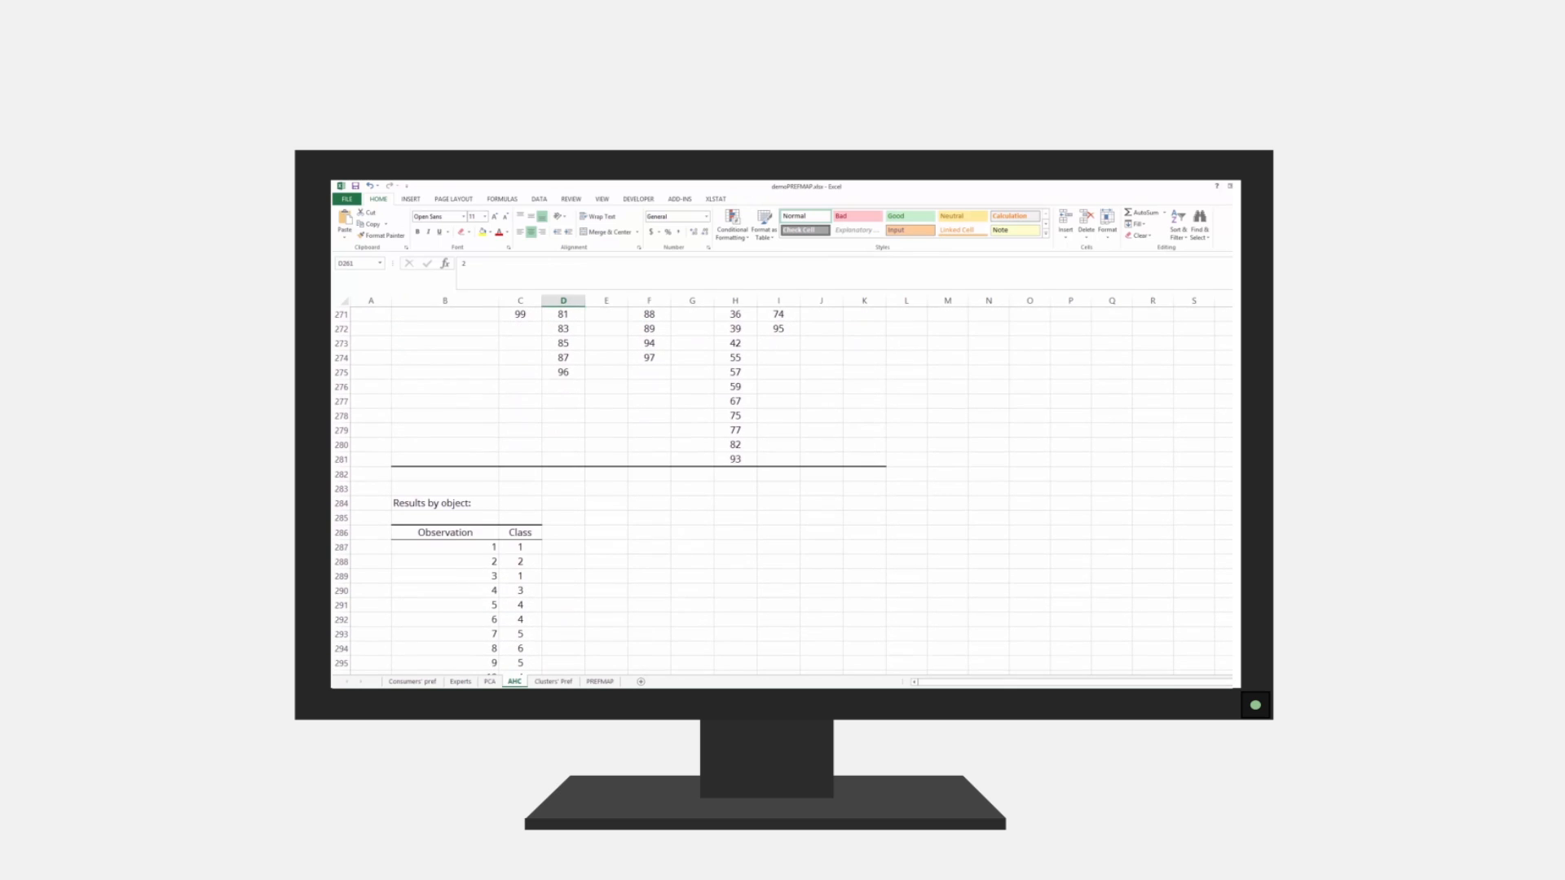